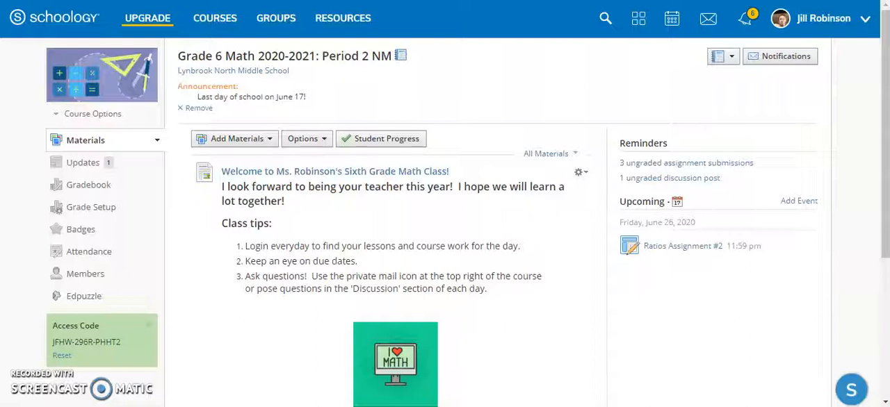
mouse_move(237, 139)
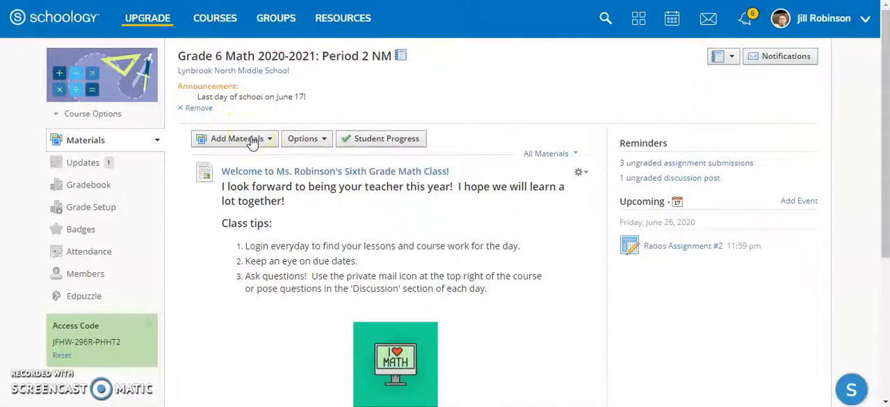
Step: Review the material types that can be added and browse the installed and available apps
left_click(235, 139)
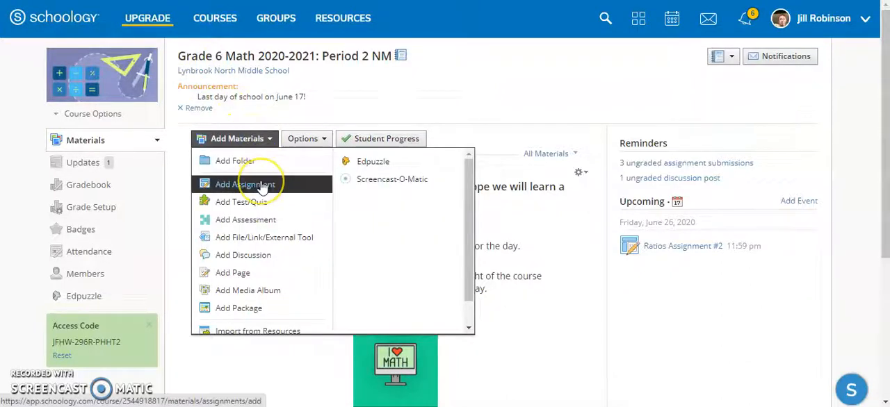
mouse_move(233, 272)
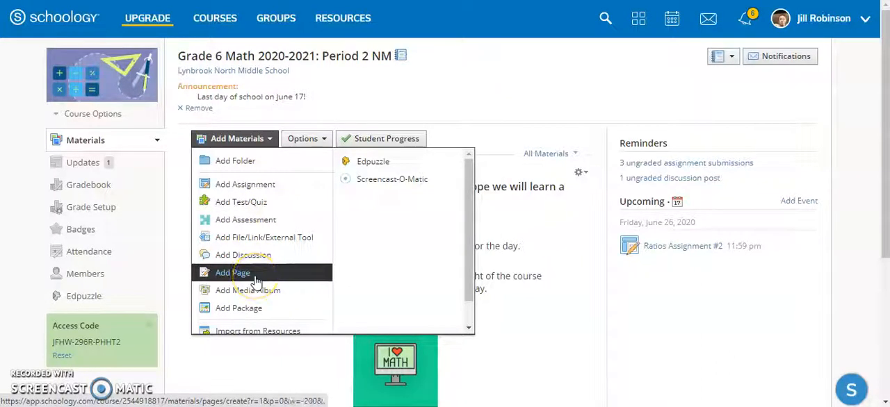
mouse_move(264, 236)
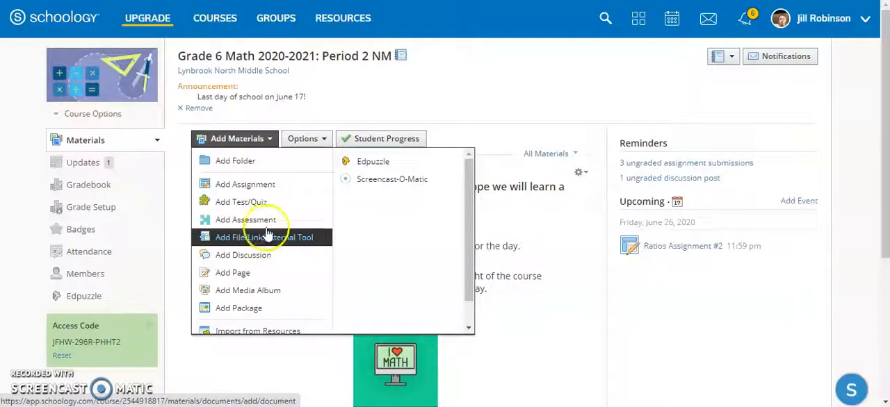
mouse_move(244, 184)
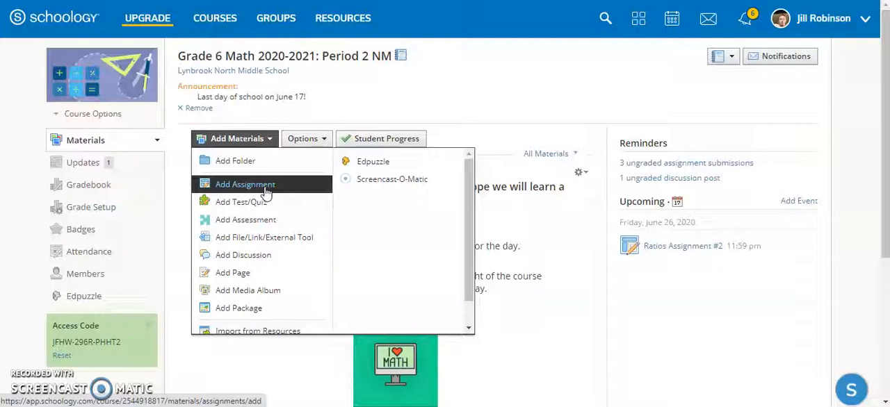
mouse_move(645, 82)
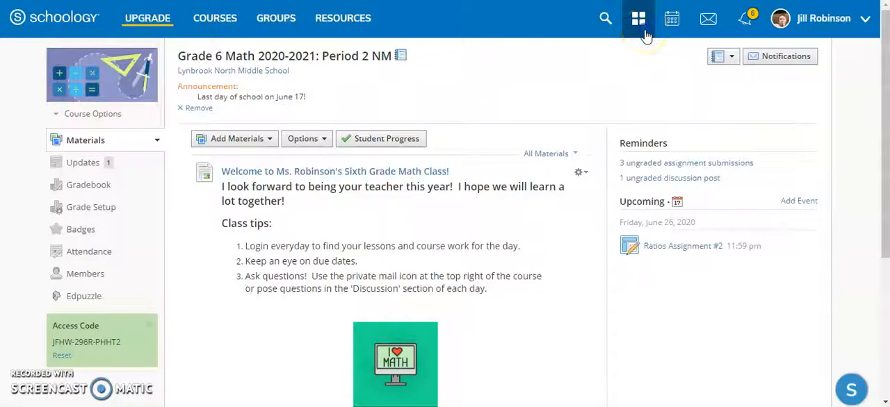
left_click(637, 18)
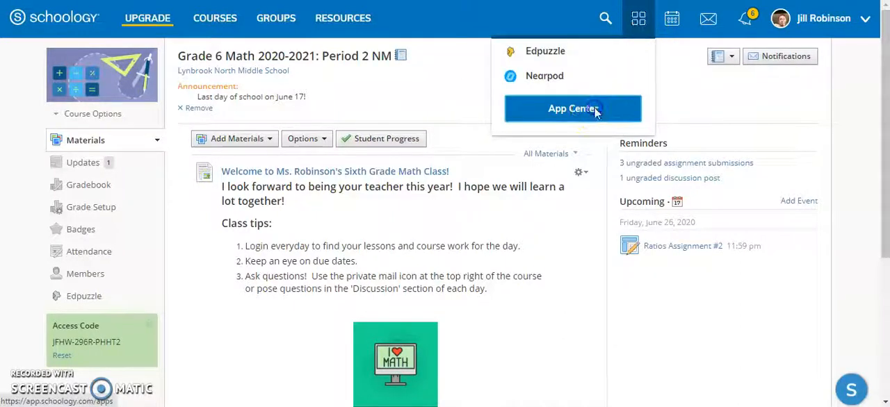
left_click(573, 109)
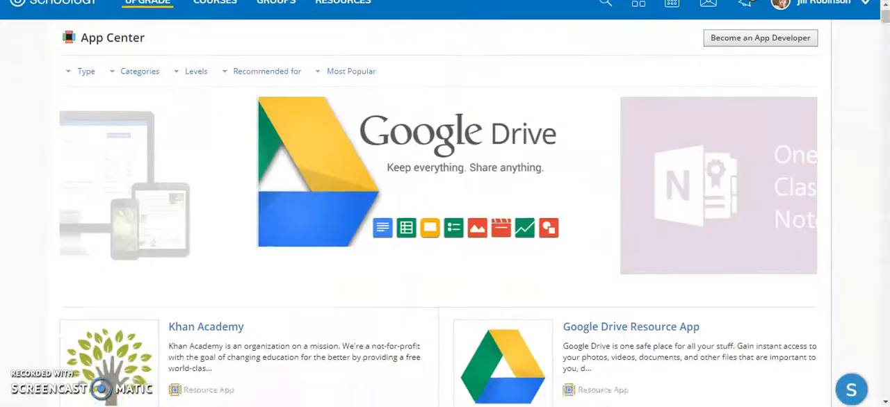
scroll("down", 3)
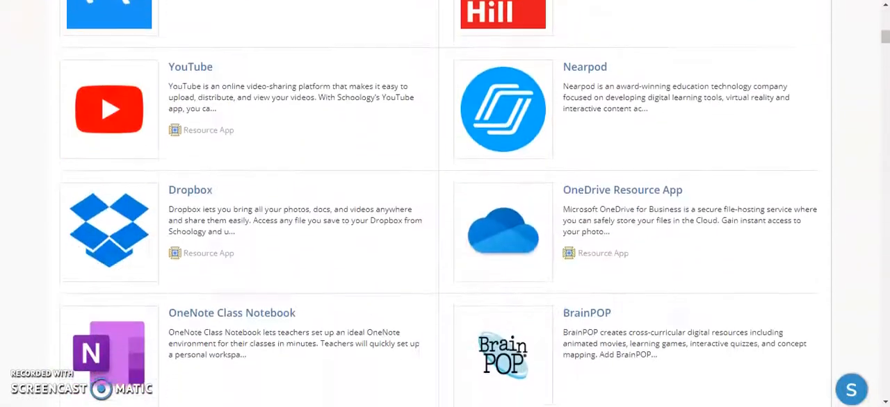
scroll("down", 3)
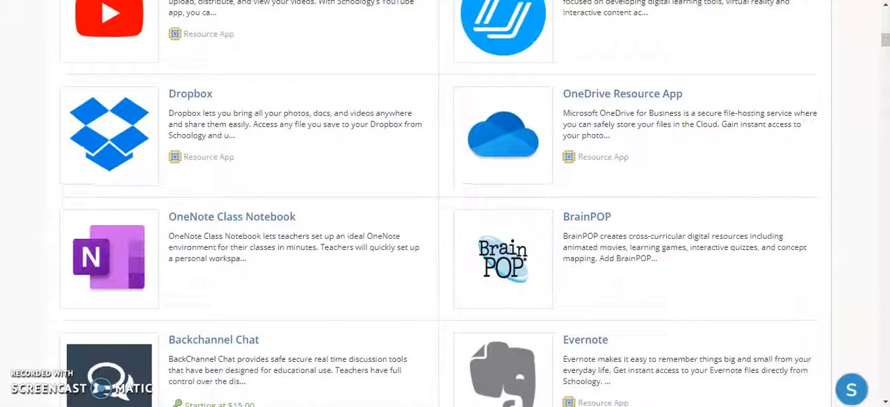
mouse_move(591, 48)
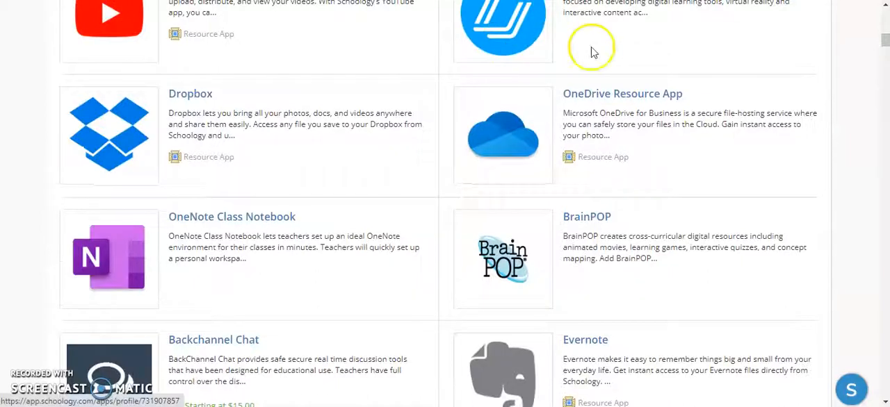
mouse_move(653, 118)
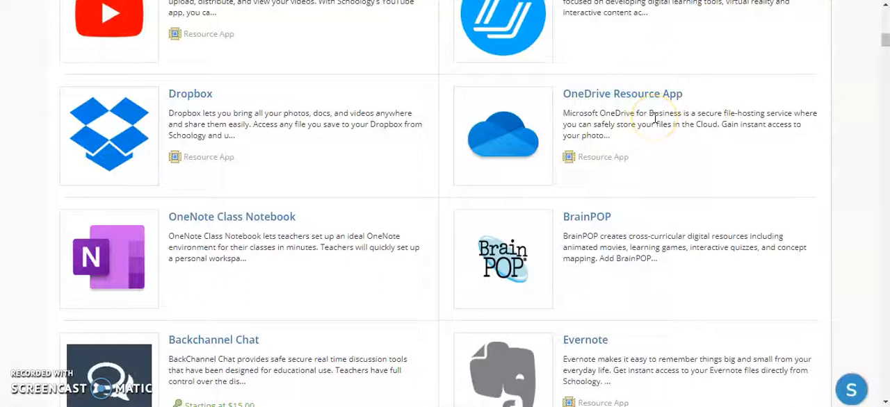
scroll("down", 3)
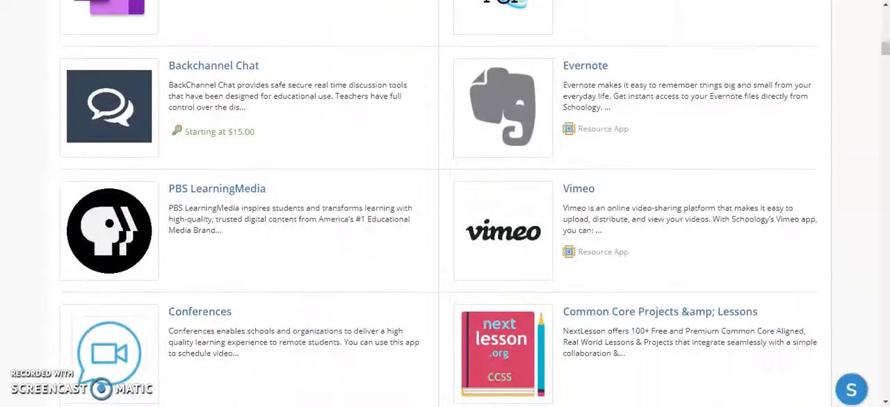
scroll("down", 3)
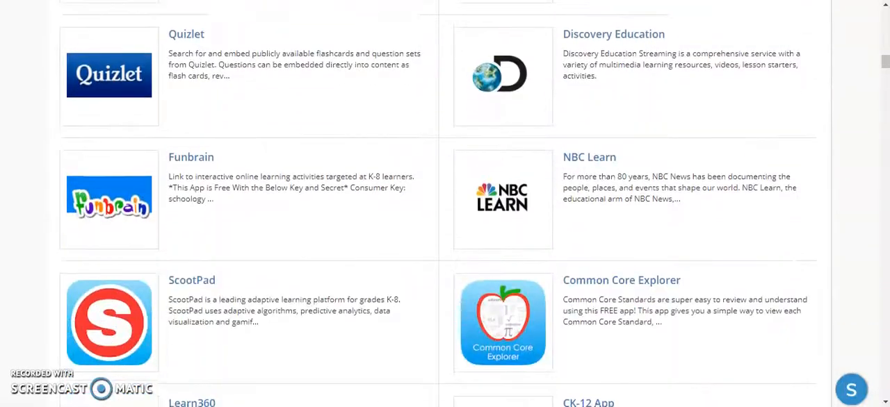
scroll("down", 3)
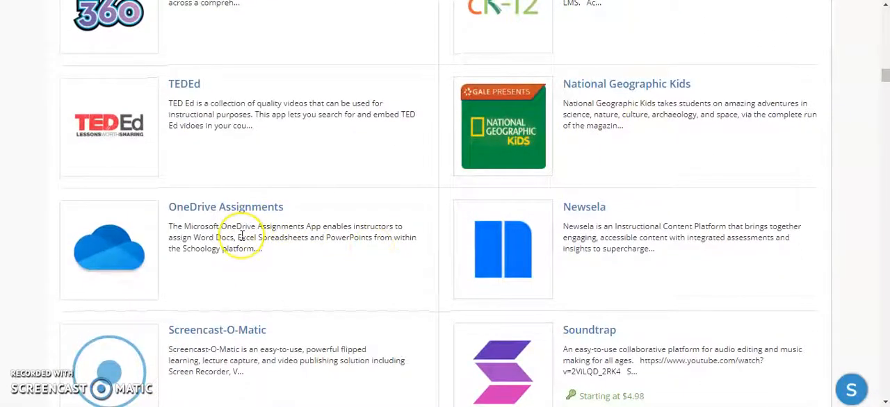
mouse_move(241, 237)
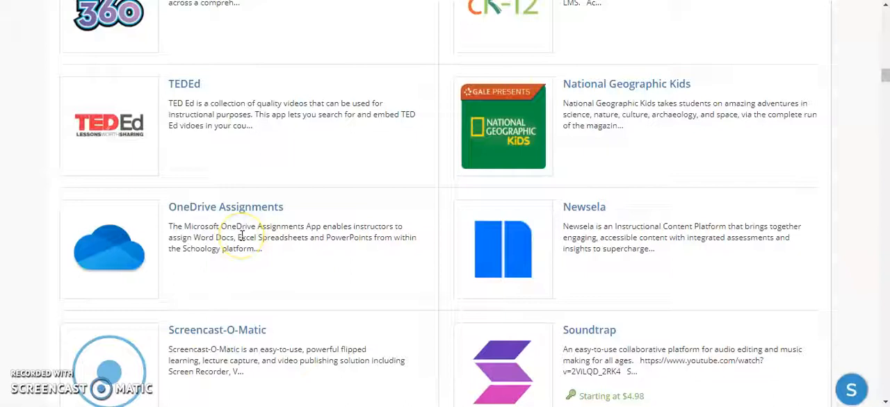
mouse_move(159, 259)
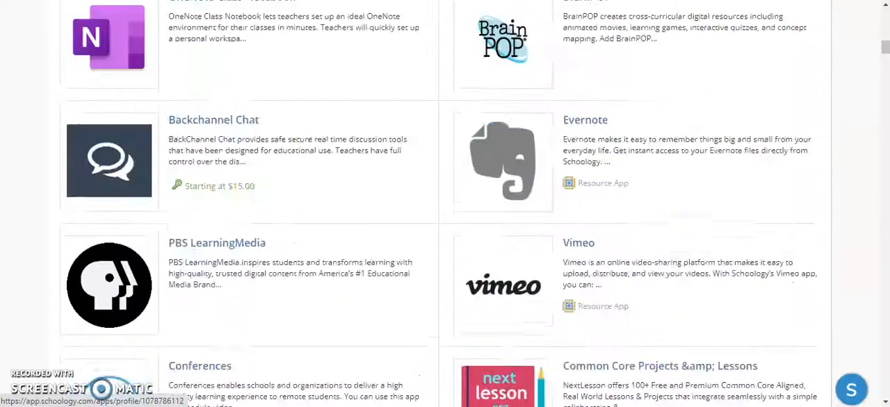
scroll("up", 3)
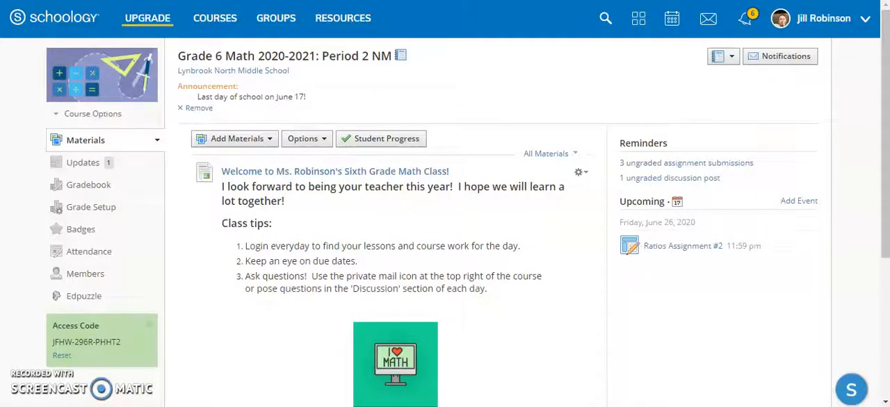
scroll("down", 3)
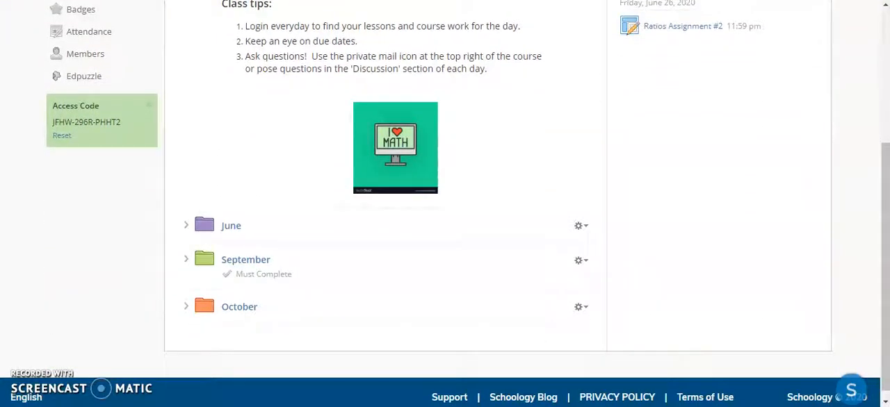
mouse_move(190, 229)
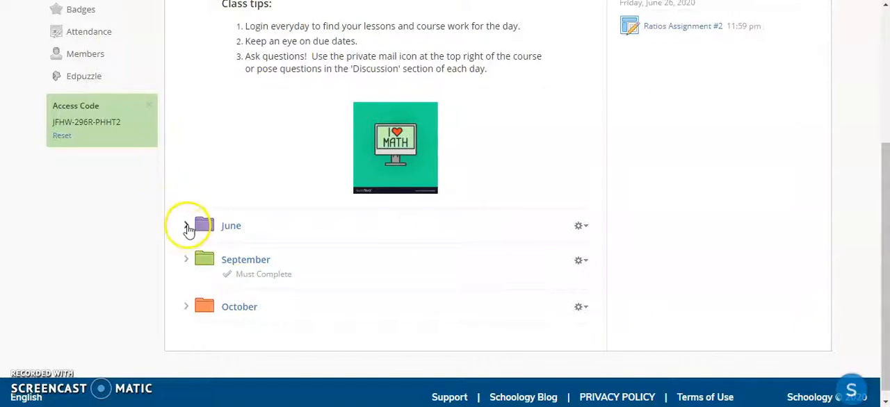
Step: Expand the June folder and start a new assignment inside it
left_click(186, 225)
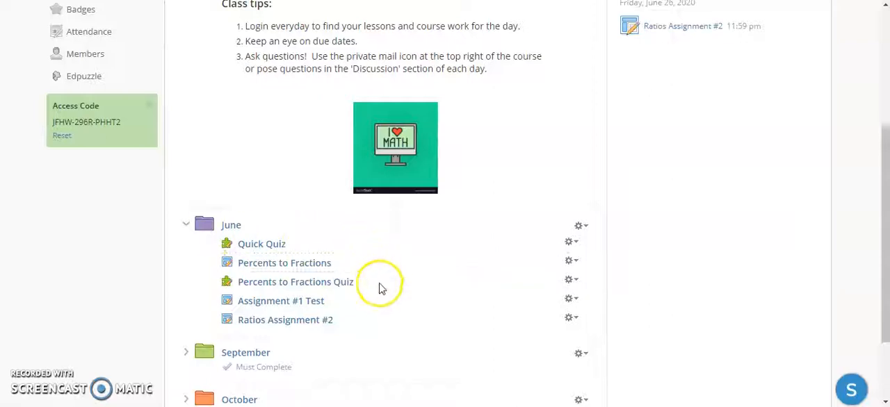
mouse_move(372, 318)
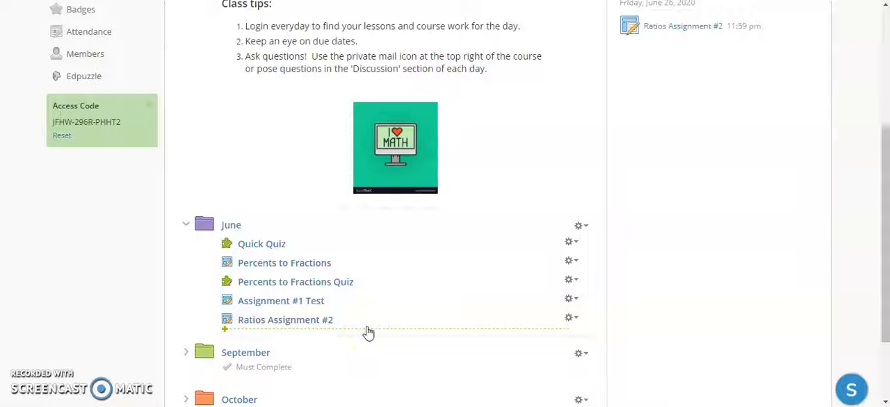
mouse_move(373, 334)
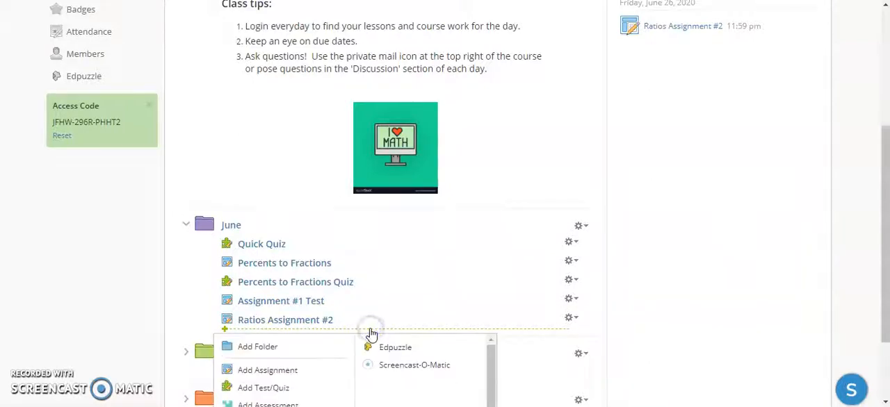
mouse_move(320, 364)
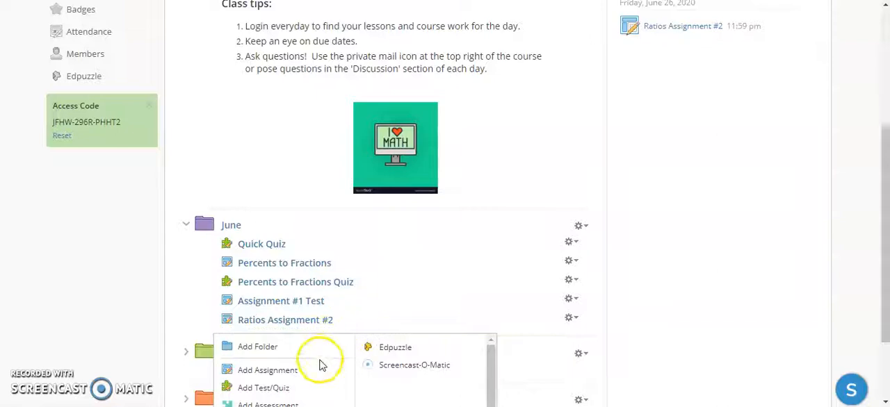
mouse_move(267, 370)
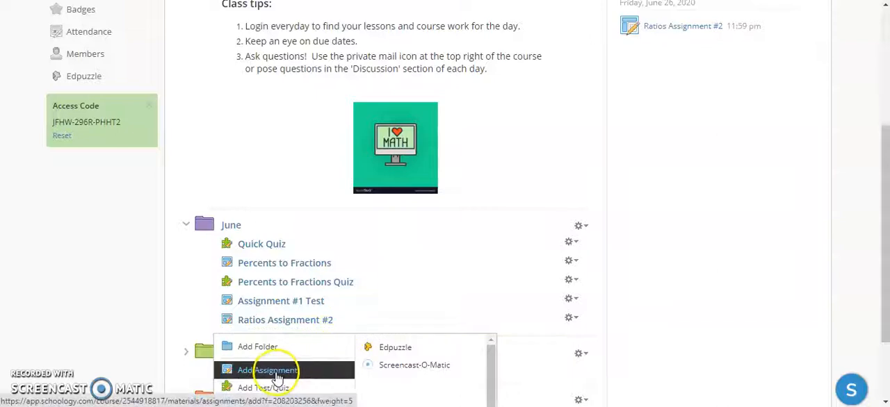
left_click(267, 370)
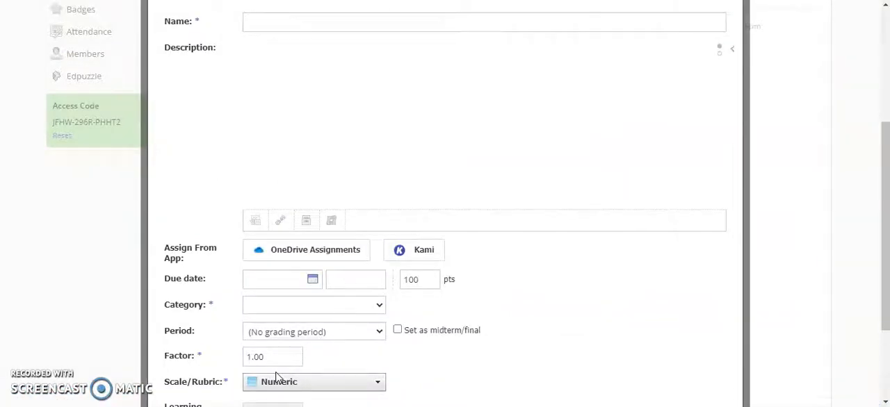
Step: Name the assignment 'Ratios Assignment #3' and describe watching the video and completing the worksheet
left_click(482, 22)
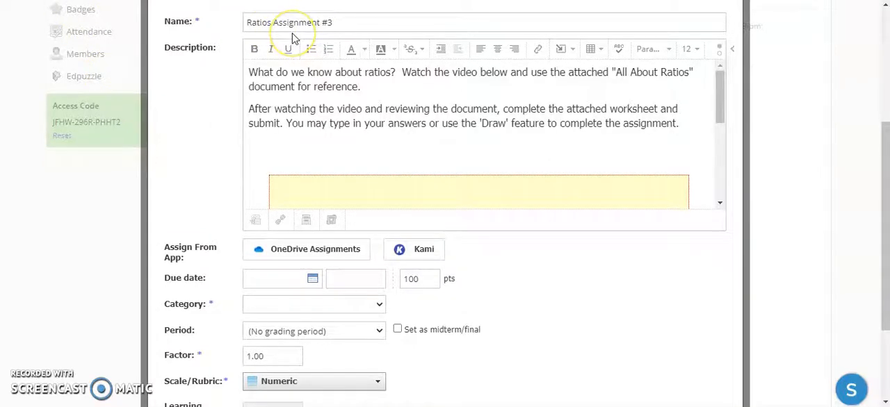
mouse_move(327, 41)
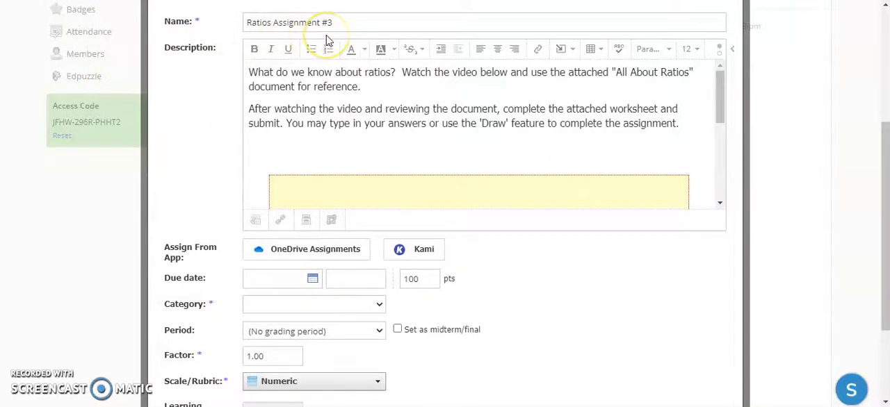
mouse_move(370, 89)
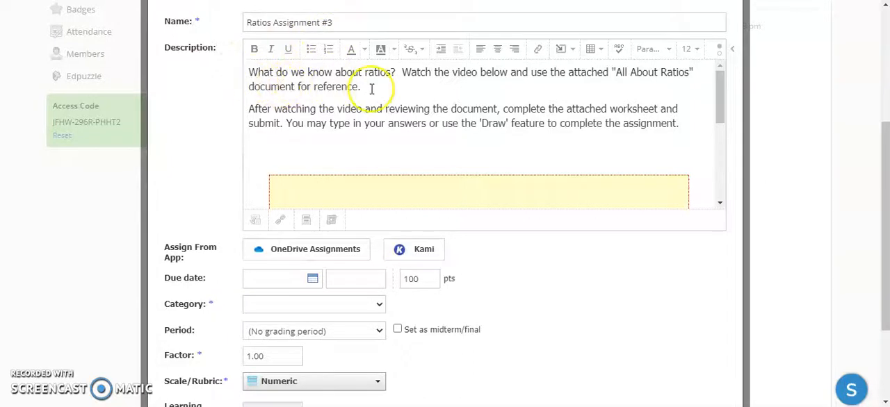
mouse_move(559, 109)
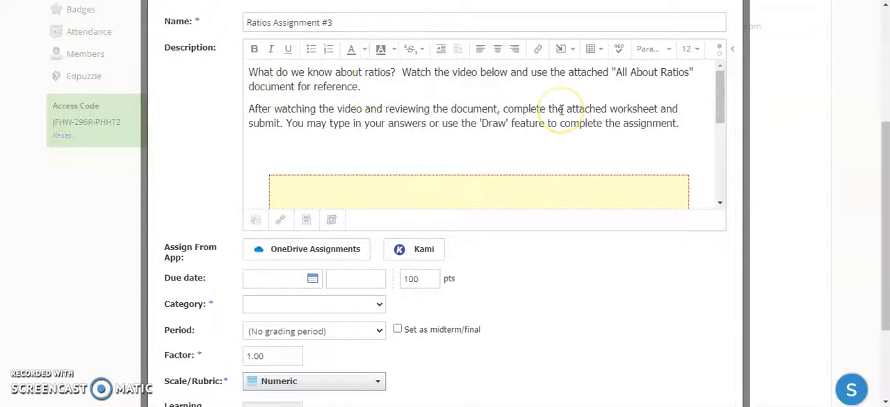
mouse_move(720, 104)
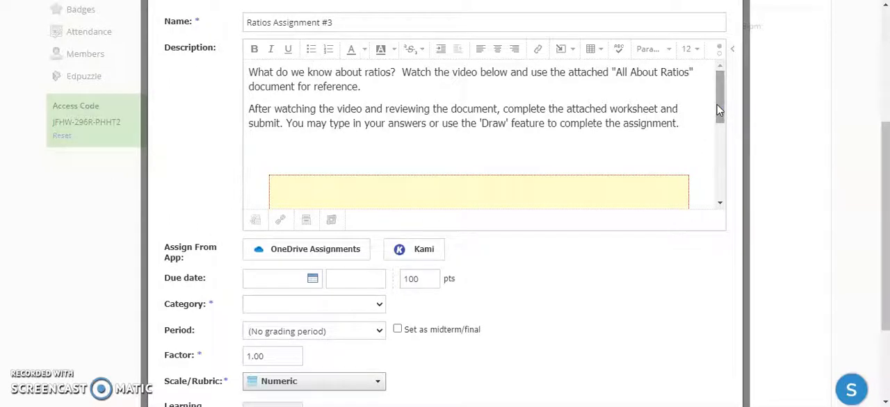
mouse_move(214, 270)
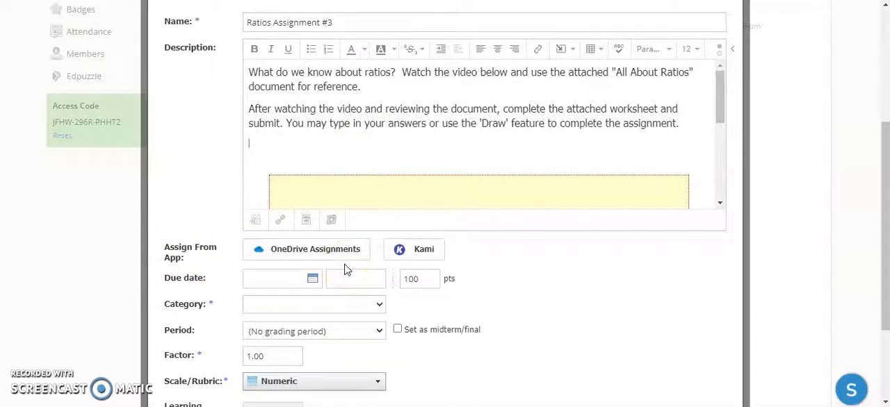
mouse_move(299, 264)
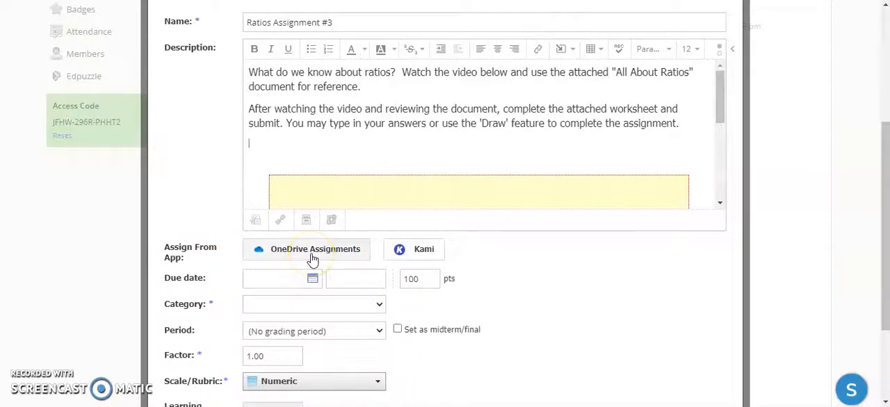
Step: Attach ratios.docx from the OneDrive Assignments folder to the assignment
left_click(314, 248)
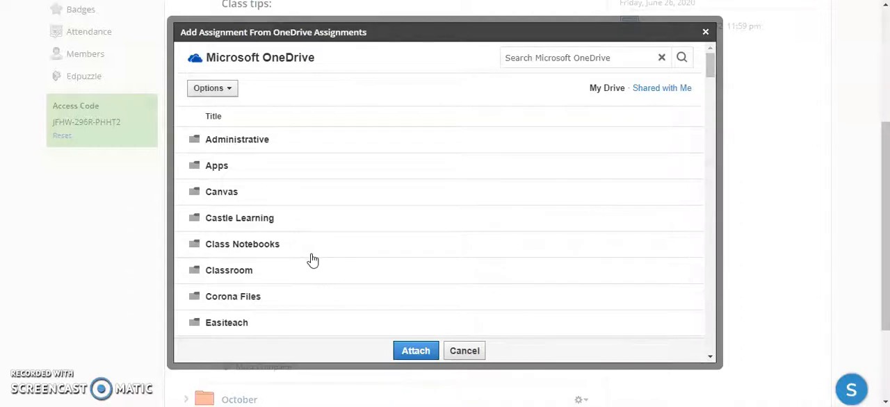
scroll("down", 3)
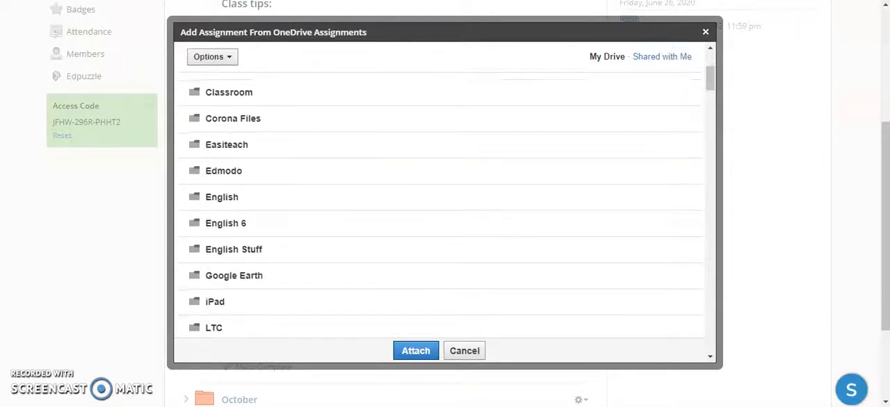
scroll("down", 3)
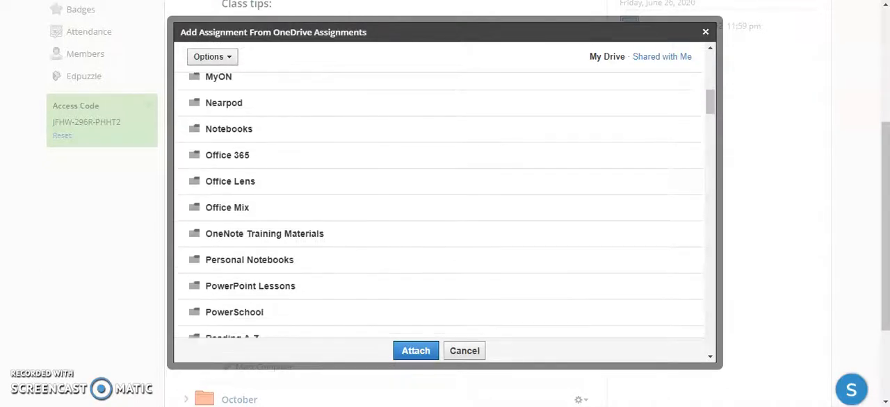
scroll("down", 3)
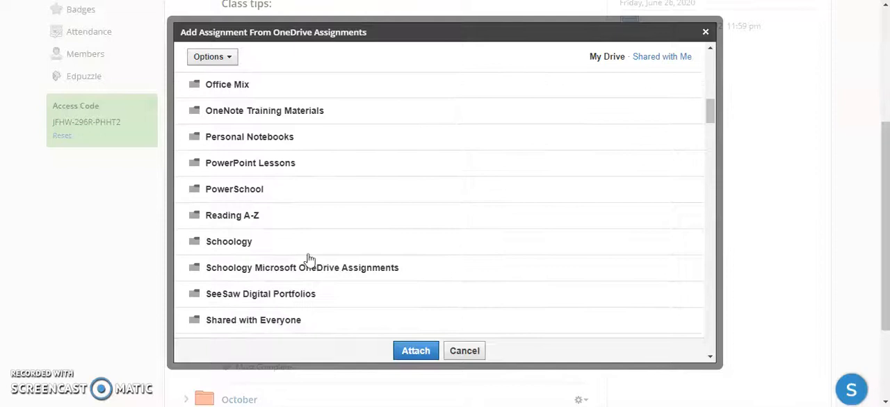
mouse_move(221, 249)
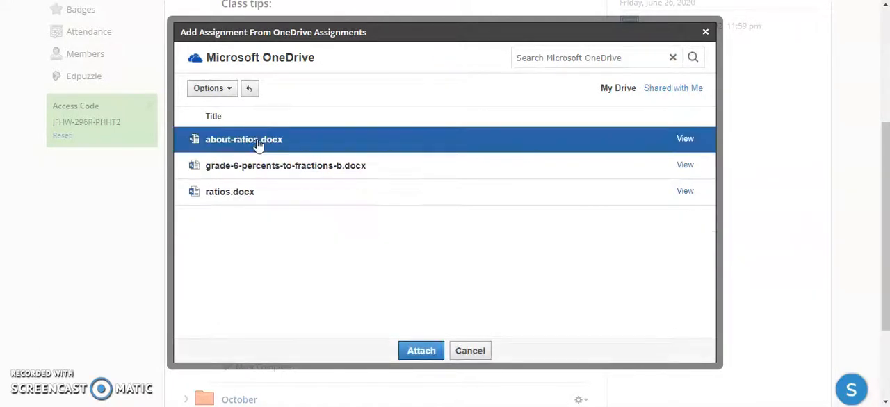
left_click(230, 192)
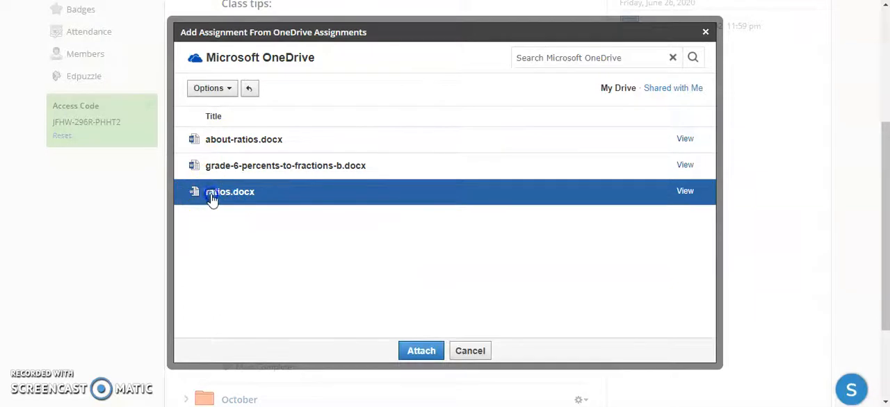
mouse_move(368, 267)
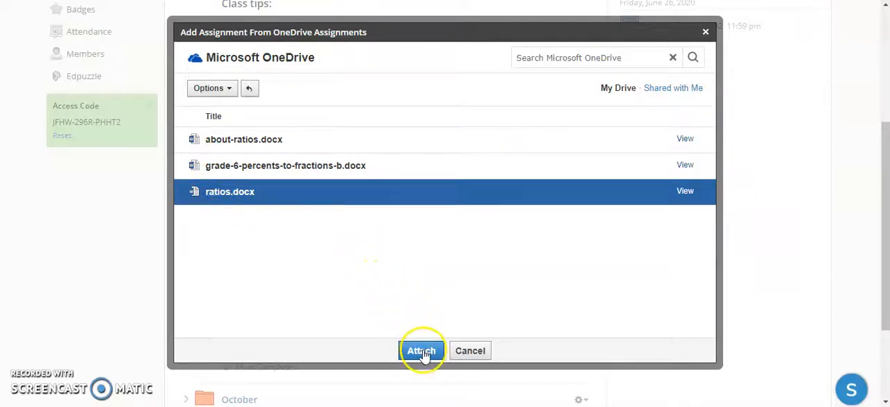
left_click(421, 350)
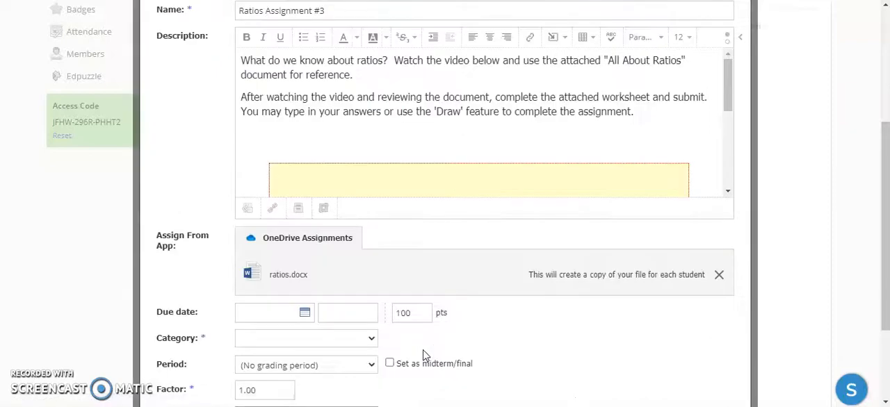
mouse_move(331, 281)
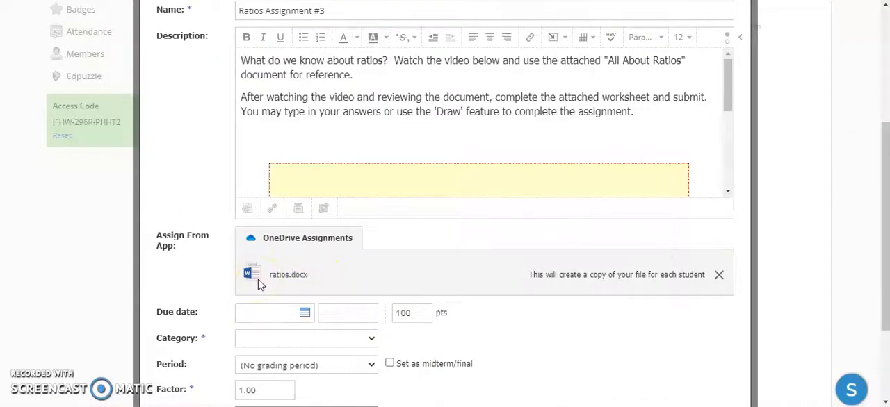
mouse_move(615, 287)
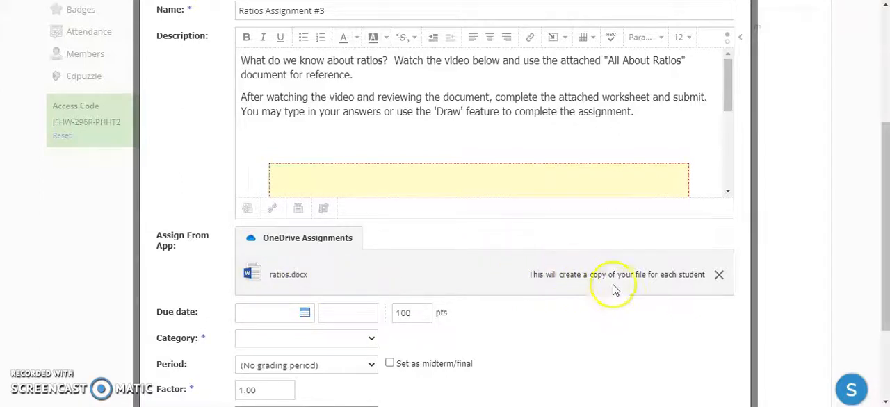
mouse_move(623, 292)
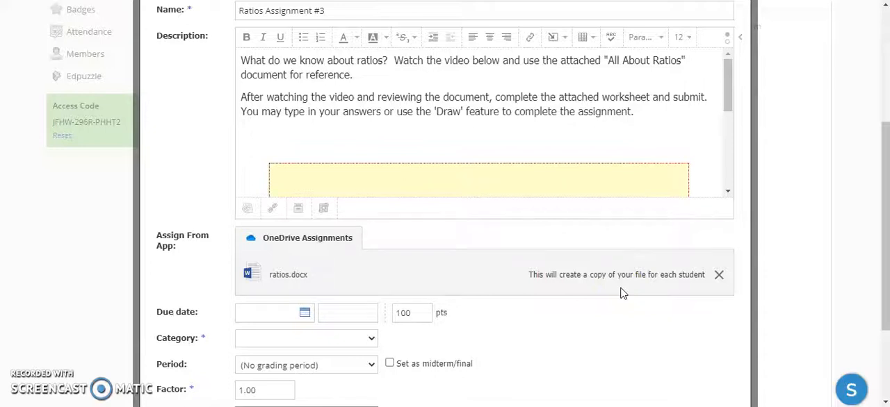
mouse_move(401, 290)
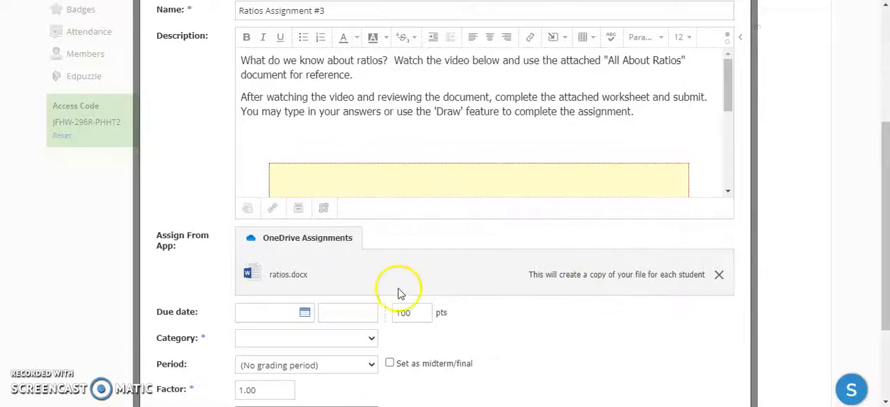
mouse_move(313, 283)
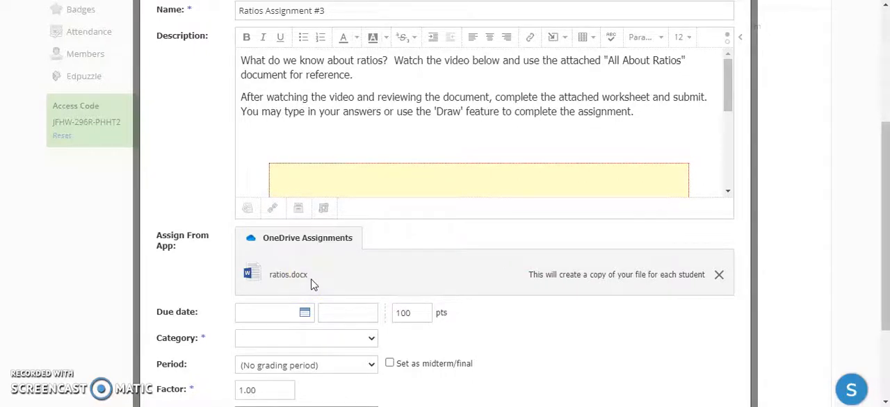
Step: Make the assignment due 6/26/20 at 11:59PM, worth 5 points in Classwork, and create it
left_click(304, 311)
type("5")
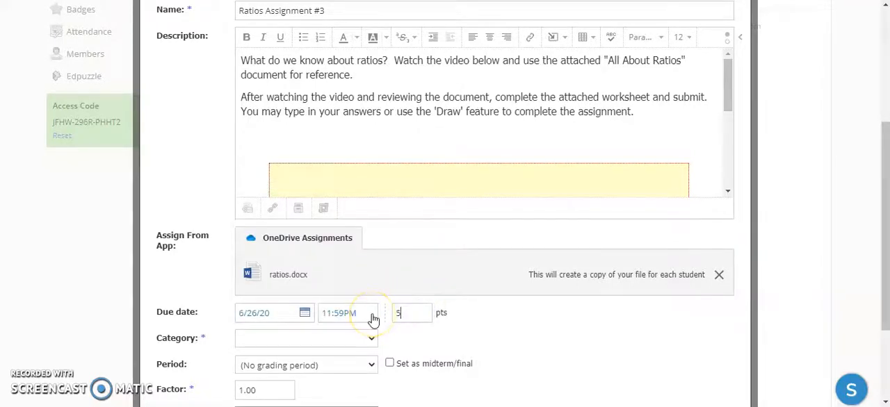
left_click(306, 337)
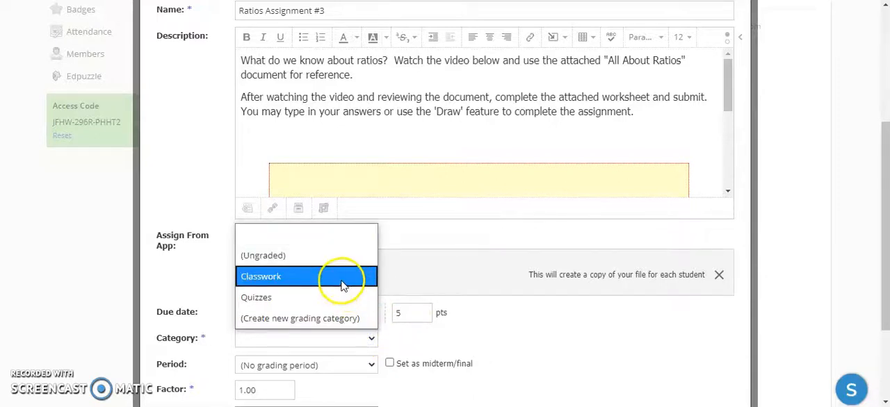
left_click(262, 275)
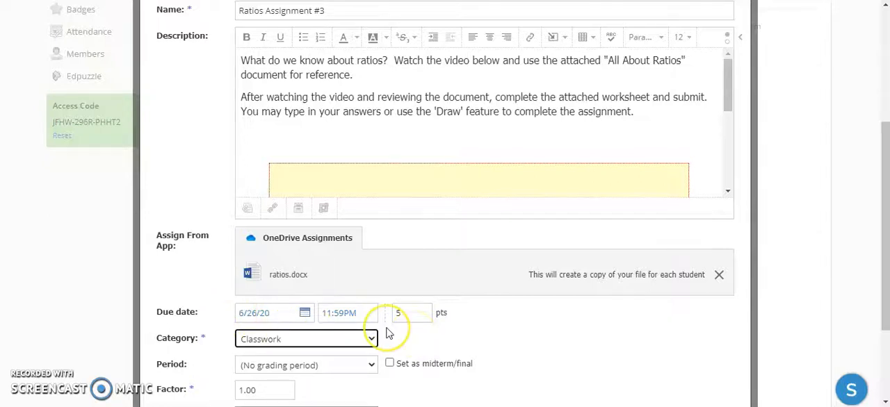
scroll("down", 3)
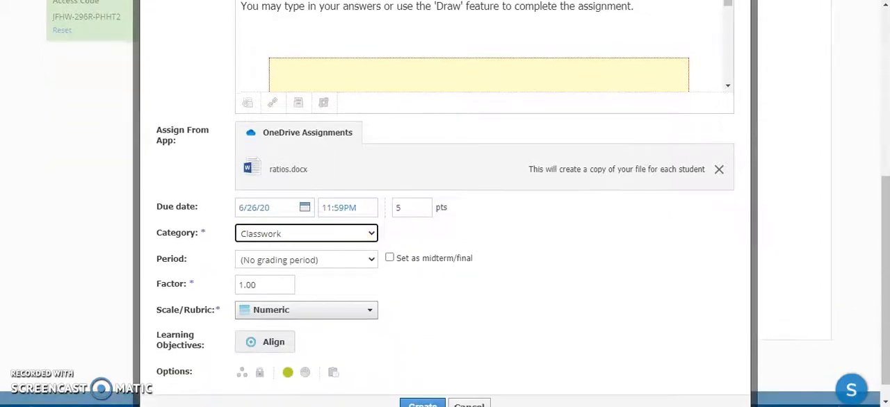
mouse_move(344, 318)
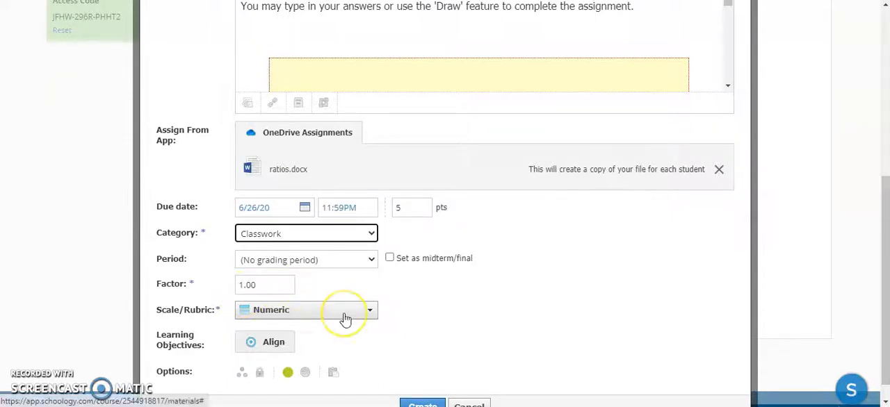
scroll("down", 3)
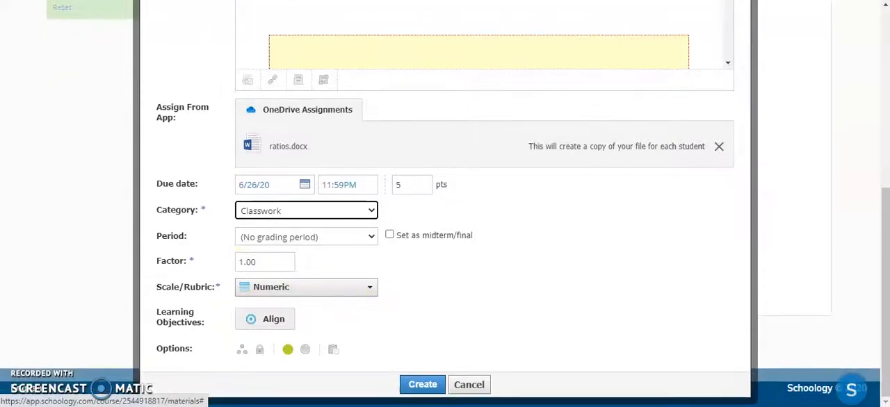
left_click(423, 384)
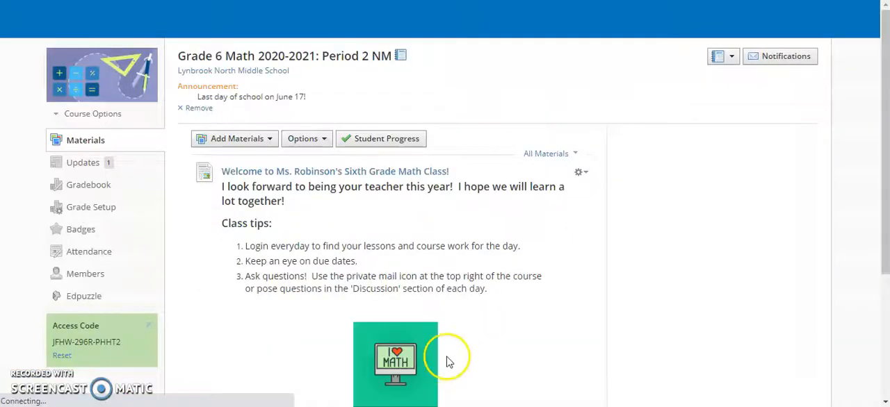
Step: Expand the June folder and open the new Ratios Assignment #3
scroll("down", 3)
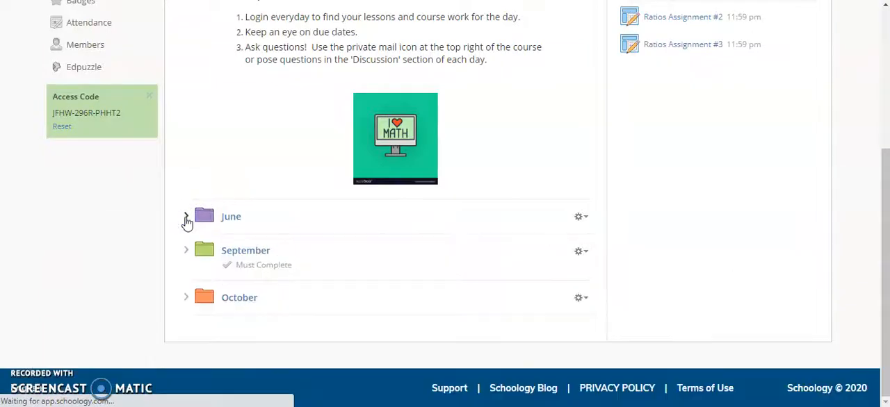
left_click(186, 217)
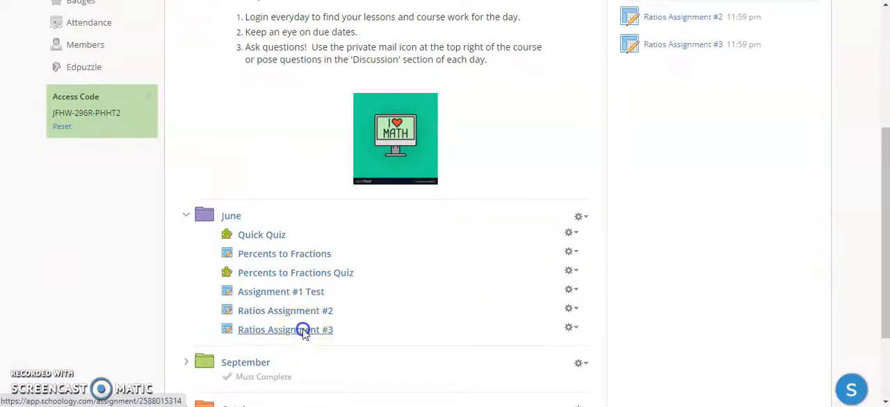
left_click(285, 329)
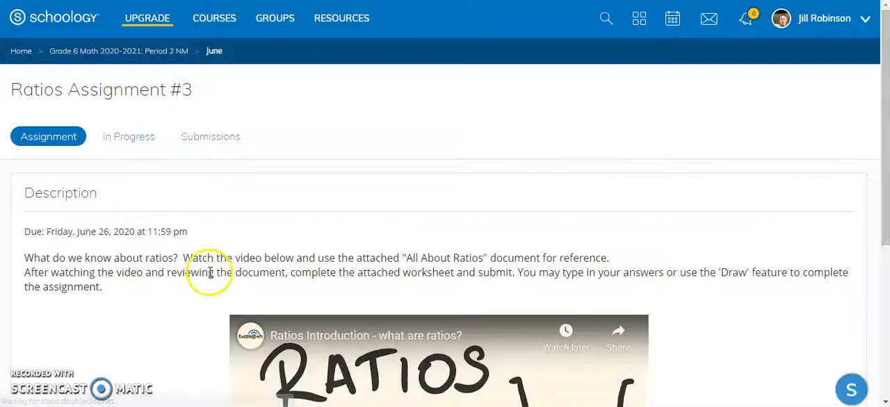
Step: Scroll the assignment page past the description and video to the ratios.docx attachment
scroll("down", 3)
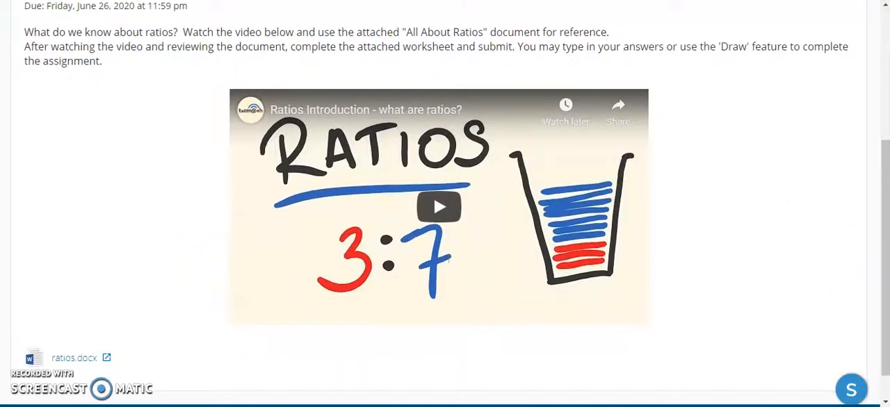
scroll("down", 3)
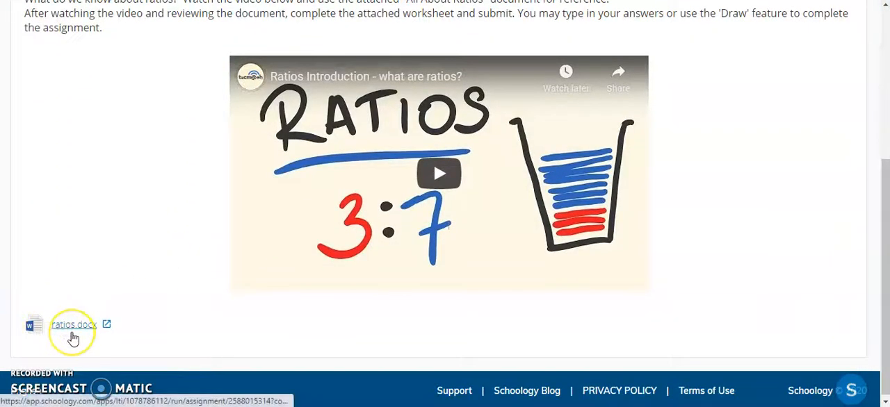